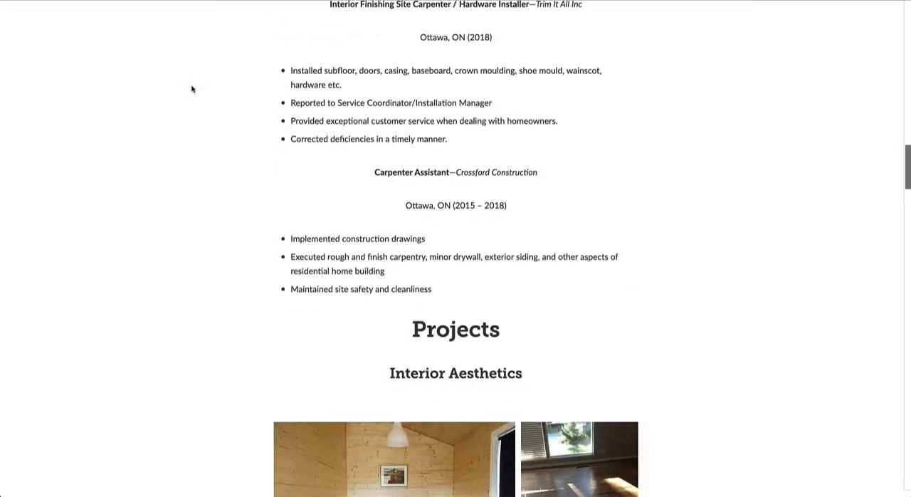
Step: Scroll down through the finished Projects grids in the preview
{"action": "scroll", "scroll_direction": "down", "scroll_amount": 3}
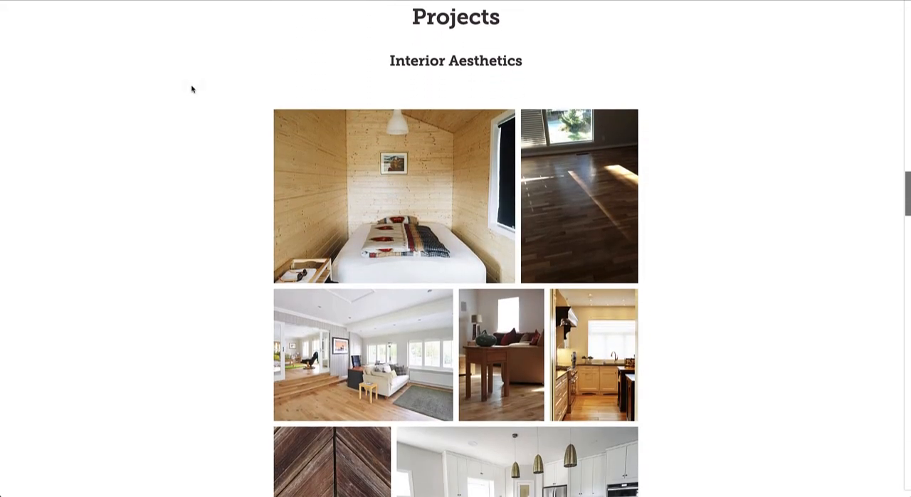
{"action": "scroll", "scroll_direction": "down", "scroll_amount": 3}
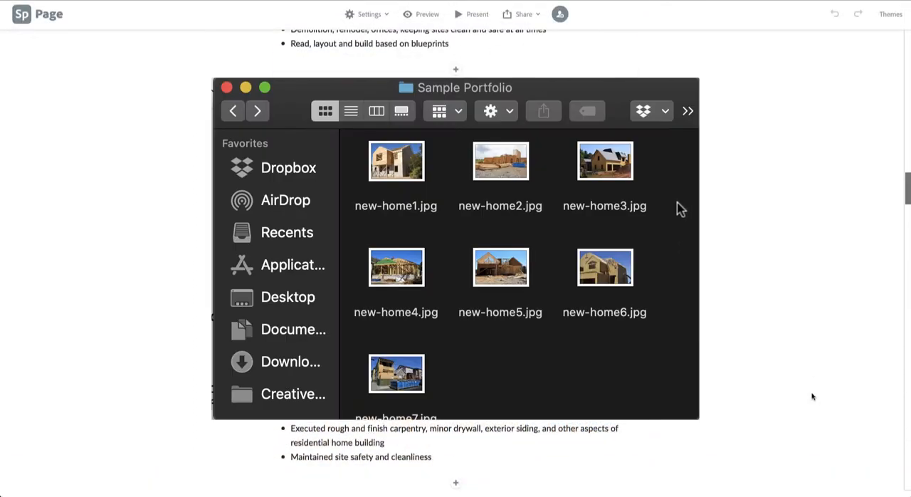
Step: Show the Framing, Furniture and Interior Aesthetics folders, then return to the portfolio editor
{"action": "key", "text": "cmd+a"}
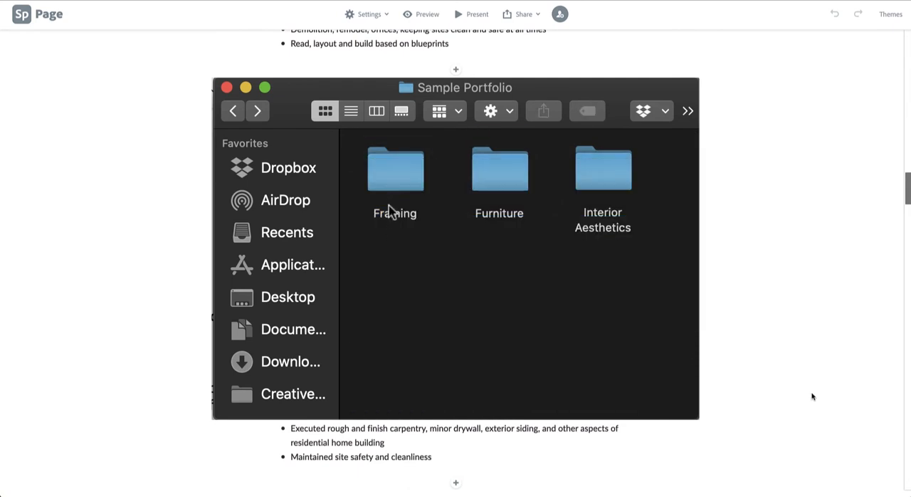
{"action": "left_click", "coordinate": [498, 170]}
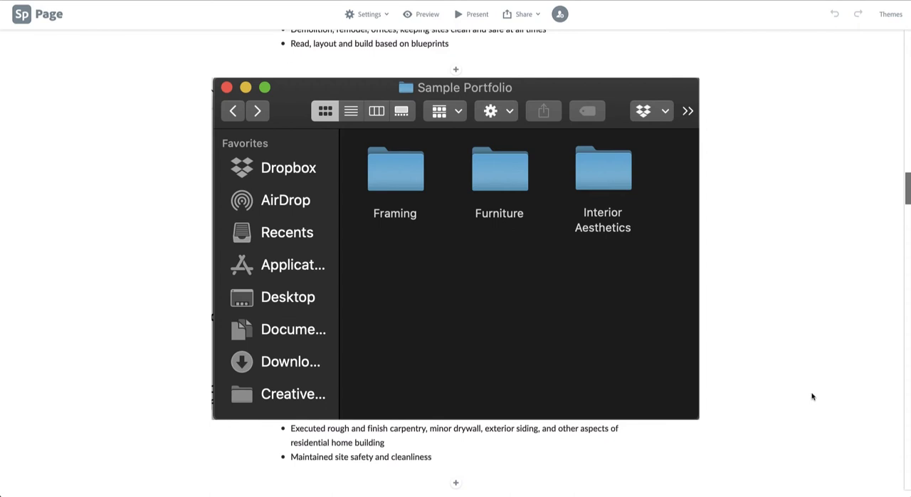
{"action": "left_click", "coordinate": [227, 86]}
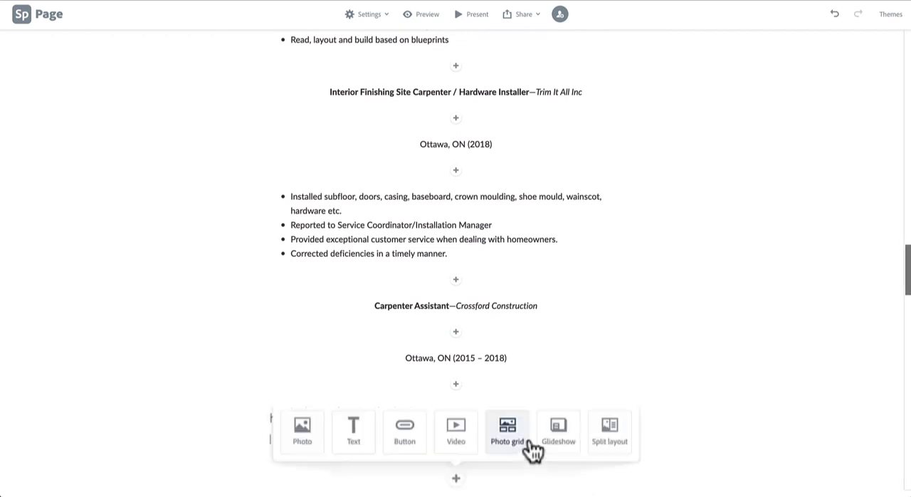
{"action": "mouse_move", "coordinate": [527, 453]}
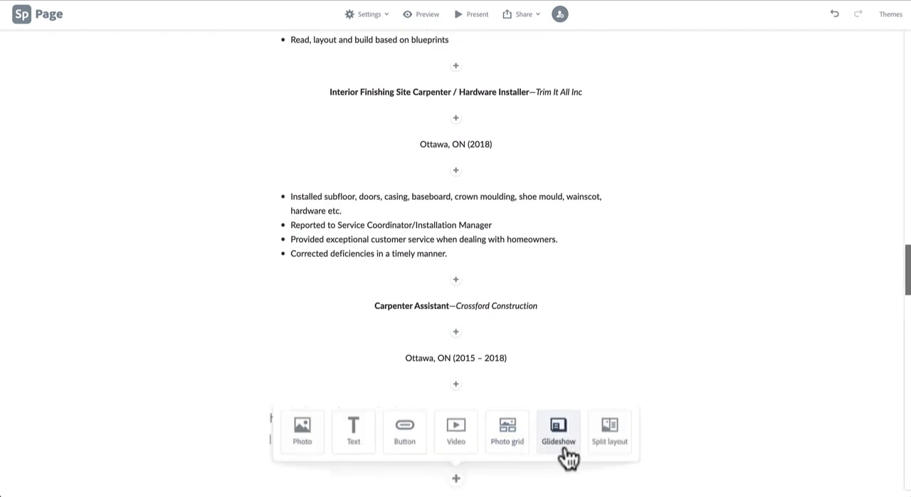
{"action": "mouse_move", "coordinate": [609, 433]}
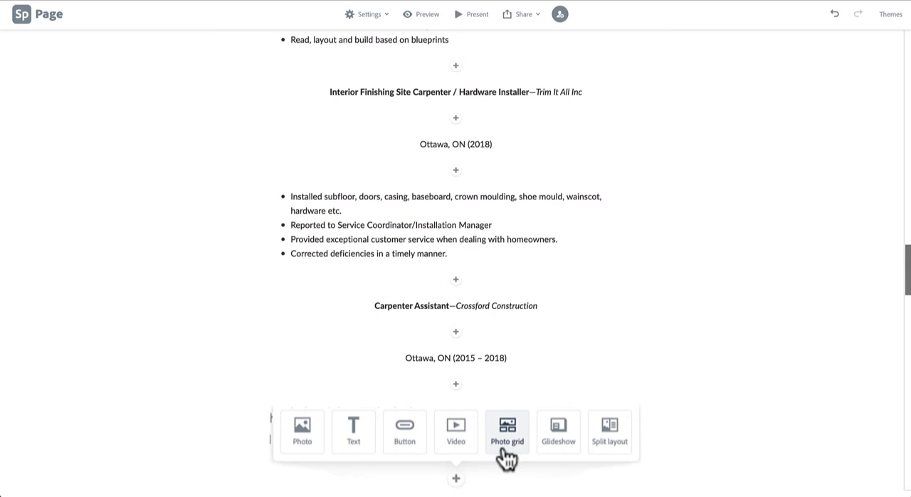
Step: Preview the example Projects section and scroll through its three photo grids
{"action": "left_click", "coordinate": [507, 431]}
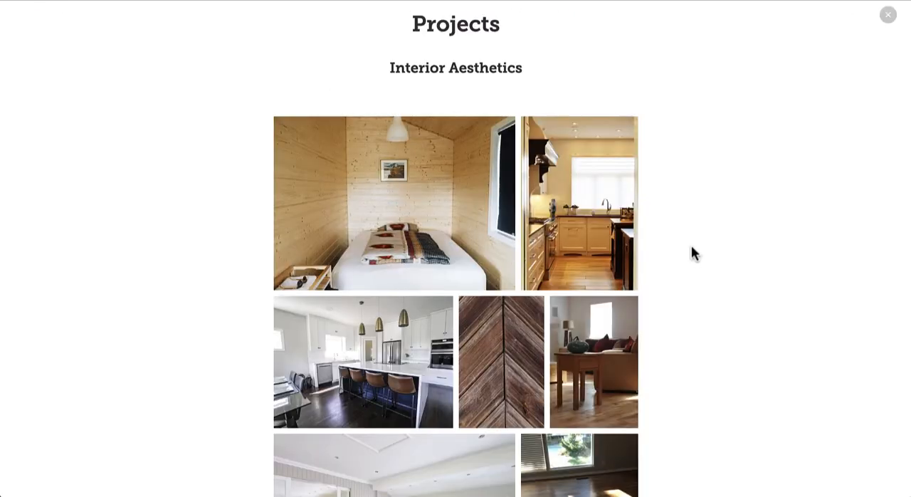
{"action": "scroll", "scroll_direction": "down", "scroll_amount": 3}
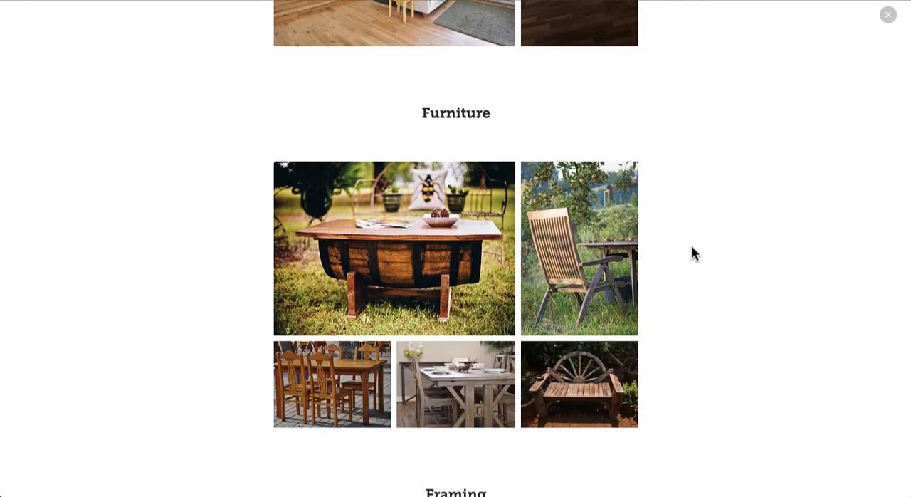
{"action": "scroll", "scroll_direction": "down", "scroll_amount": 3}
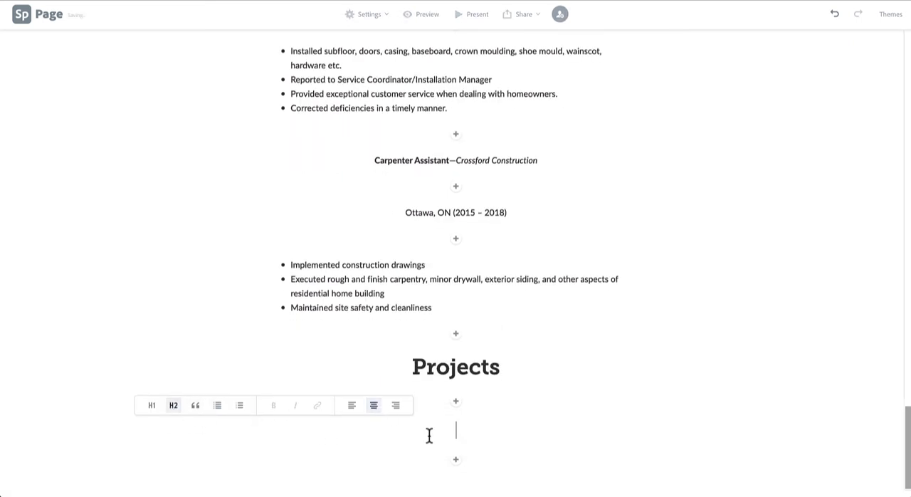
Step: Add an 'Interior Aesthetics' H2 heading under Projects and start a photo grid beneath it
{"action": "type", "text": "Interior Aes"}
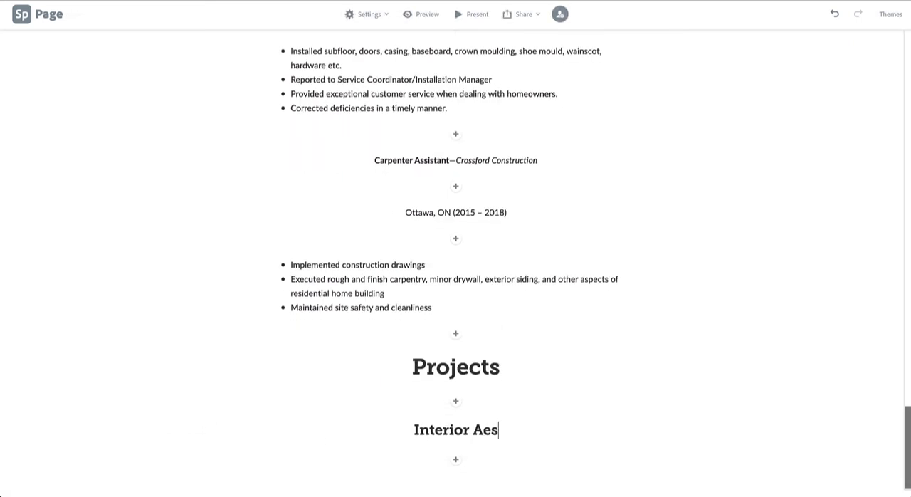
{"action": "type", "text": "thetics"}
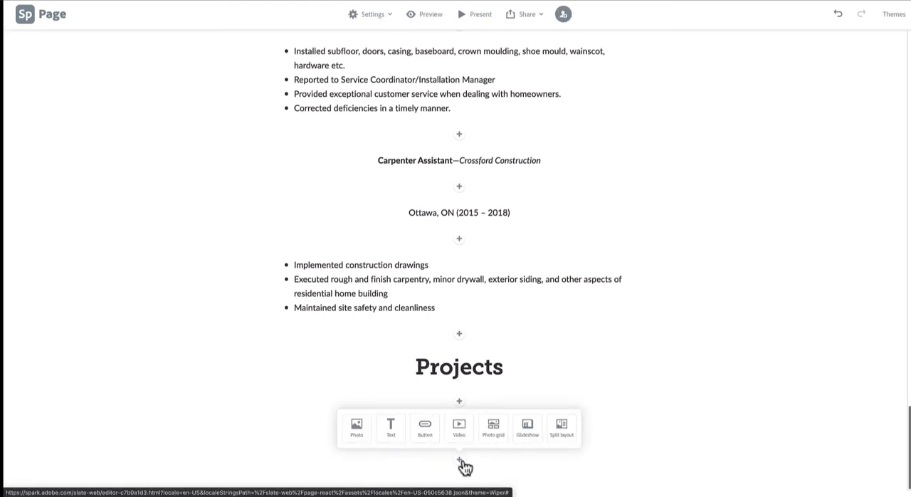
{"action": "left_click", "coordinate": [493, 427]}
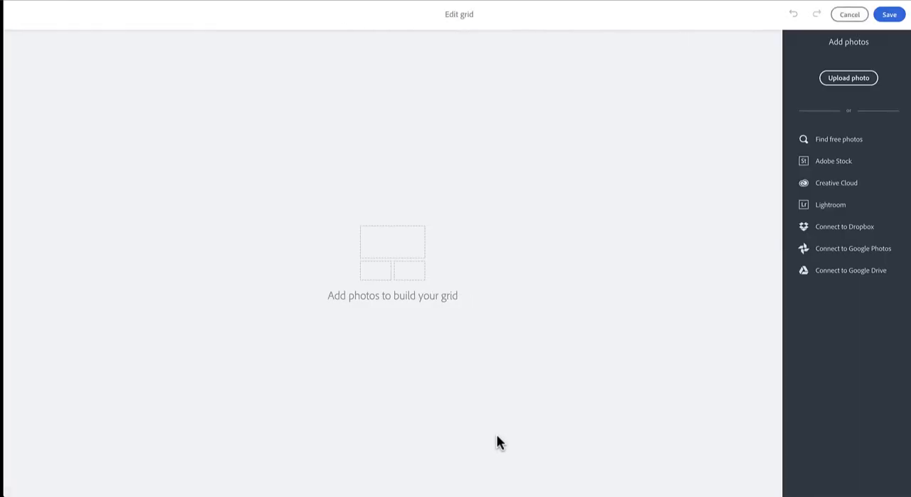
{"action": "mouse_move", "coordinate": [806, 120]}
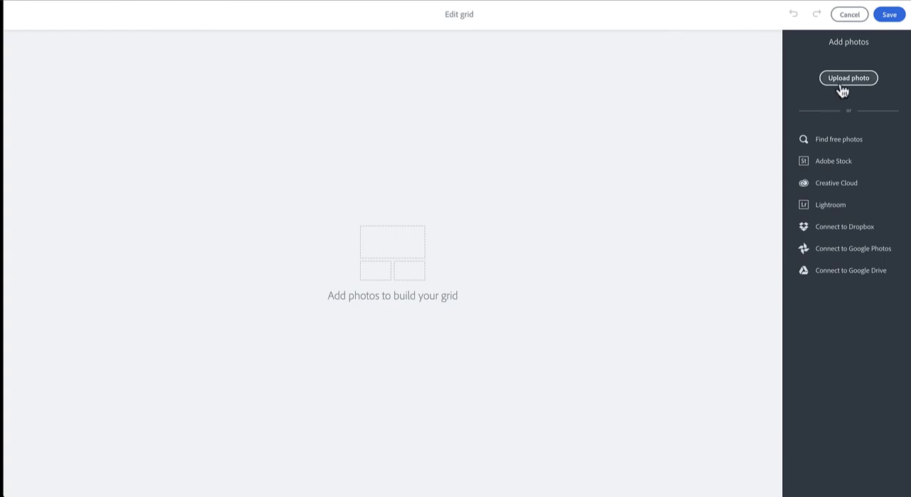
Step: Upload six interior photos from the Sample Portfolio folder into the empty grid
{"action": "left_click", "coordinate": [849, 77]}
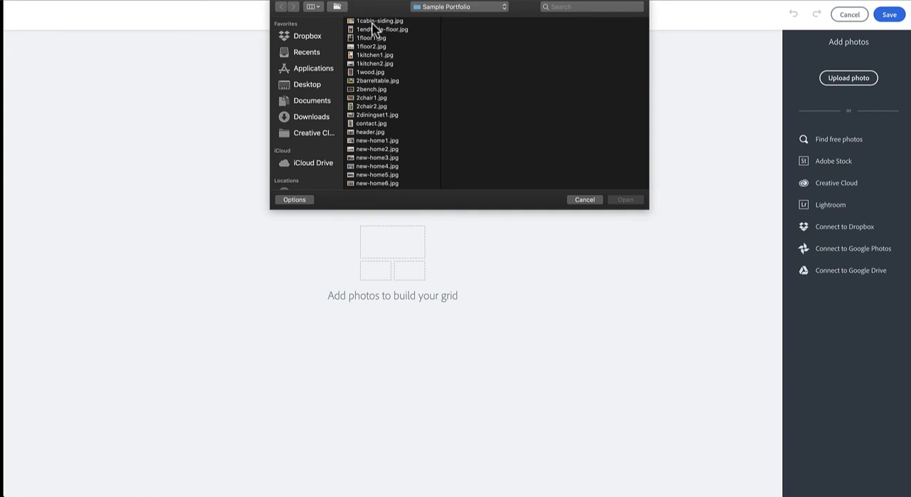
{"action": "left_click", "coordinate": [372, 45]}
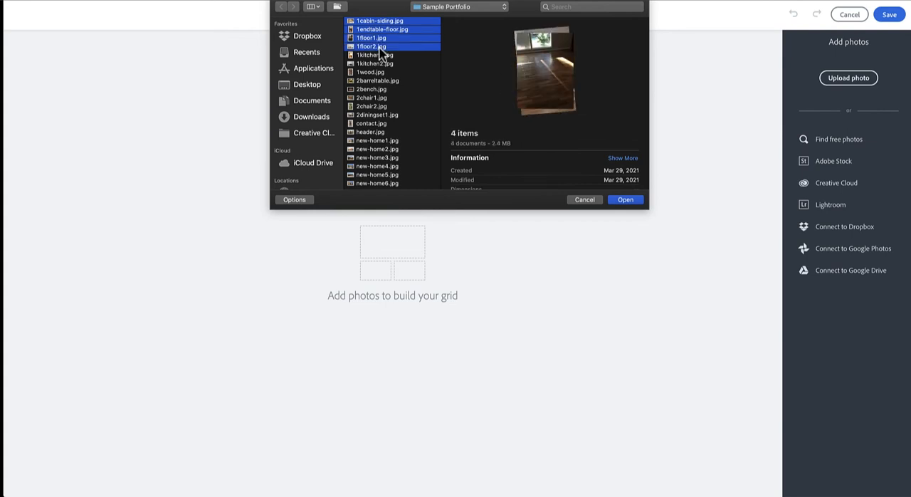
{"action": "left_click", "coordinate": [373, 59]}
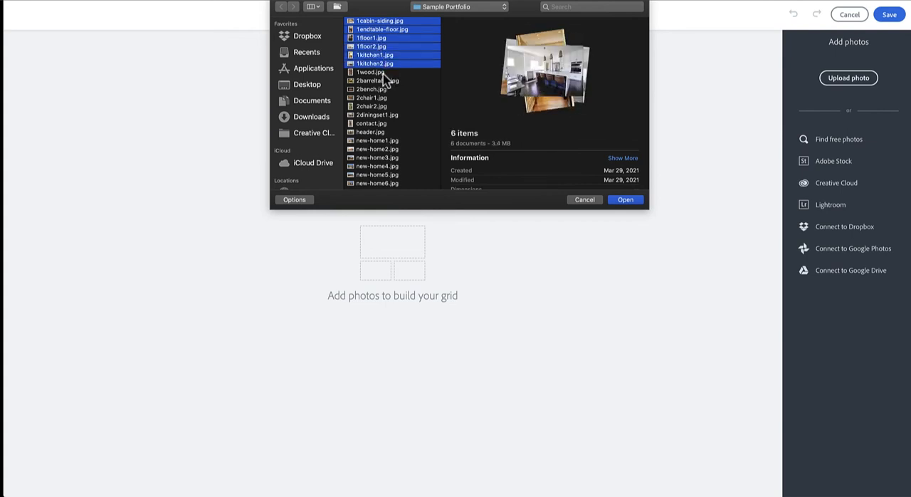
{"action": "left_click", "coordinate": [624, 200]}
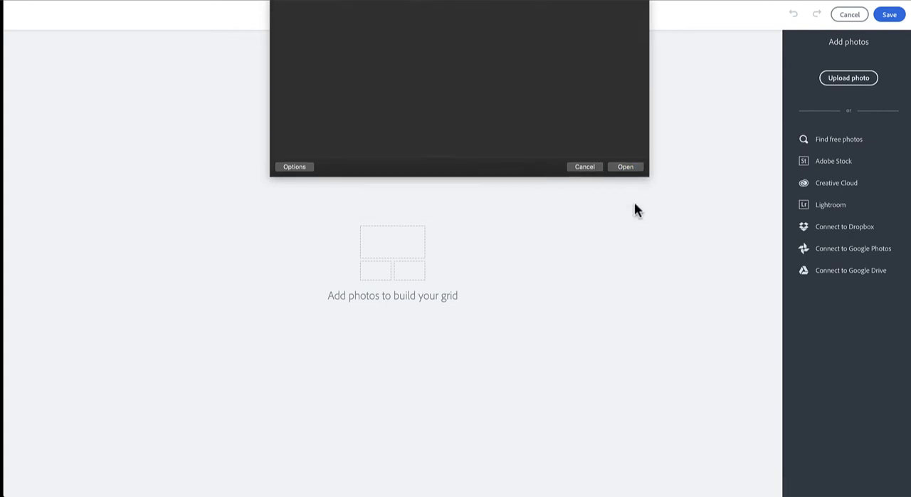
{"action": "left_click", "coordinate": [584, 166]}
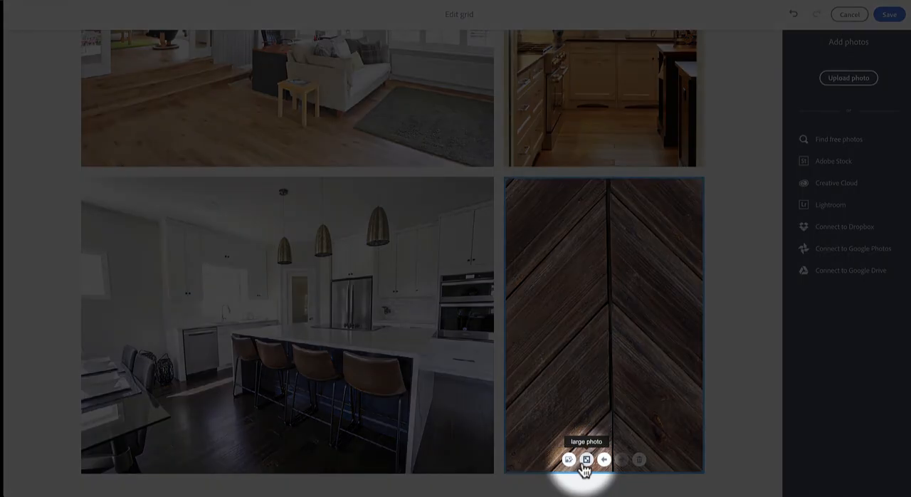
{"action": "mouse_move", "coordinate": [621, 459]}
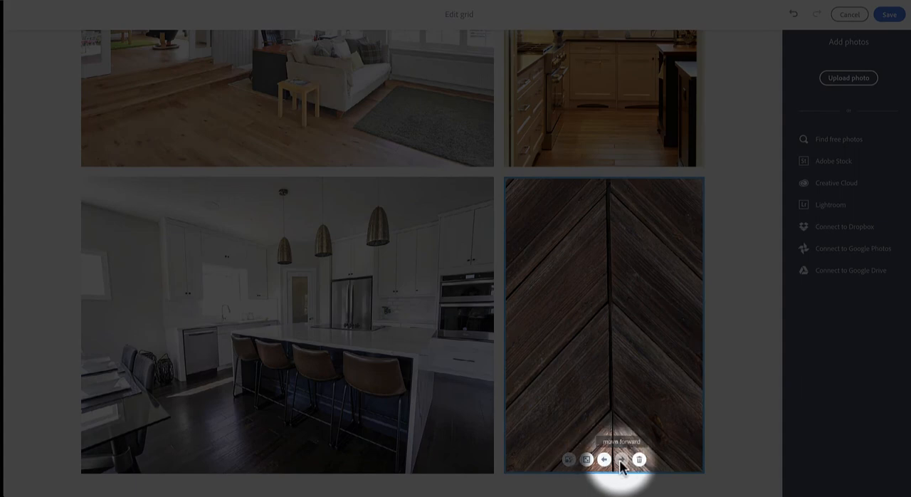
Step: Move the chevron wood-panel photo within the grid and save the grid onto the page
{"action": "left_click", "coordinate": [604, 458]}
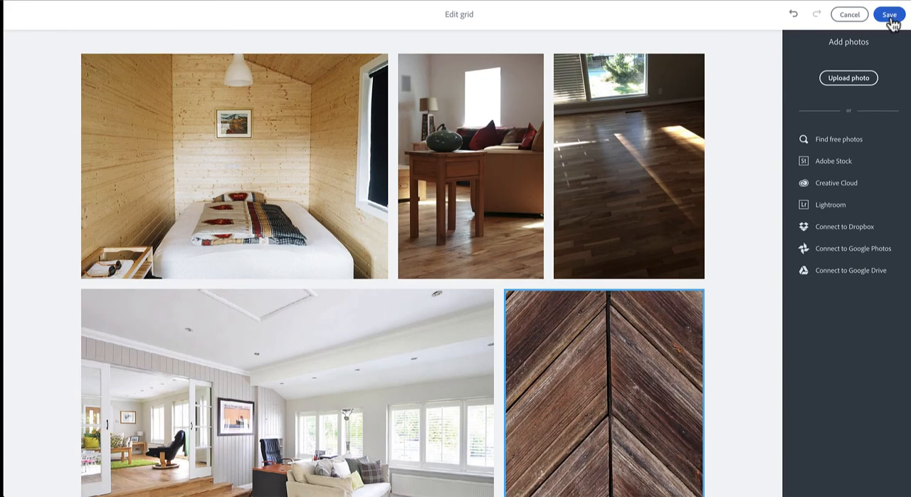
{"action": "left_click", "coordinate": [889, 14]}
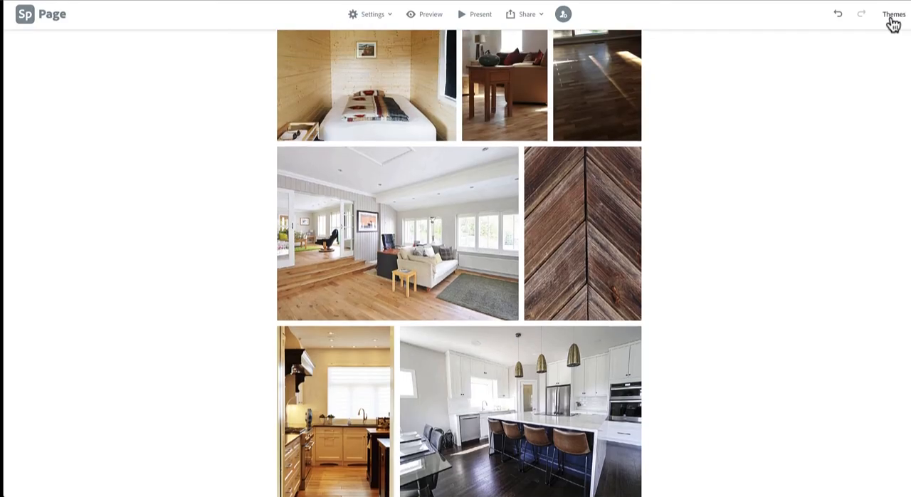
Step: Caption the interior grid 'Siding, flooring and cabinetry that I worked on.'
{"action": "scroll", "scroll_direction": "down", "scroll_amount": 3}
{"action": "type", "text": "Siding, flooring and cabinetry"}
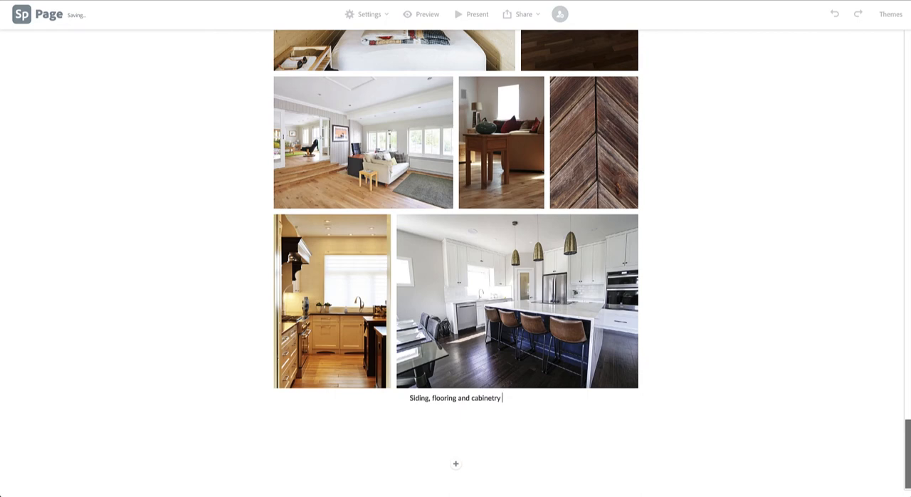
{"action": "type", "text": "that I worked on."}
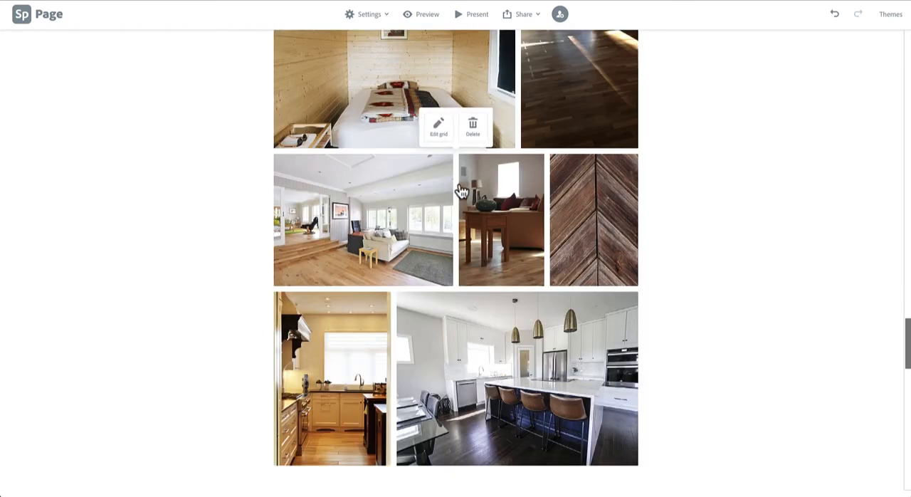
{"action": "mouse_move", "coordinate": [461, 190]}
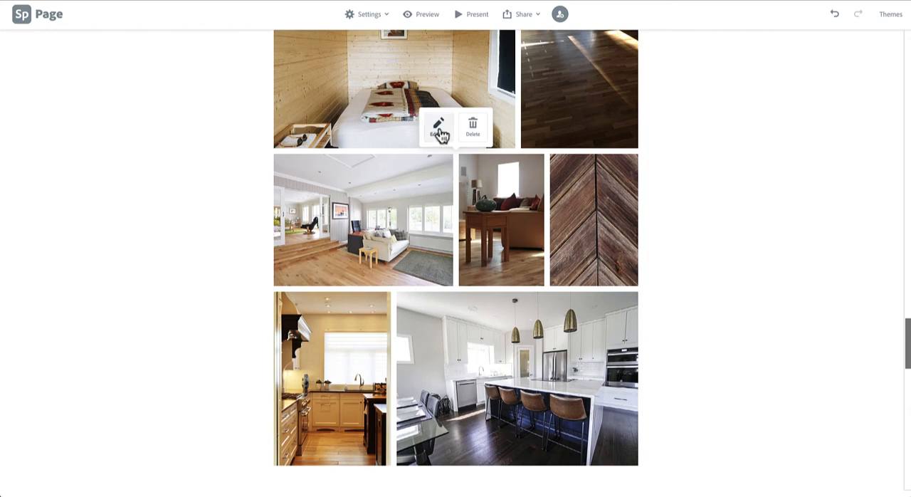
Step: Build a second photo grid from uploaded furniture photos and save it onto the page
{"action": "left_click", "coordinate": [439, 128]}
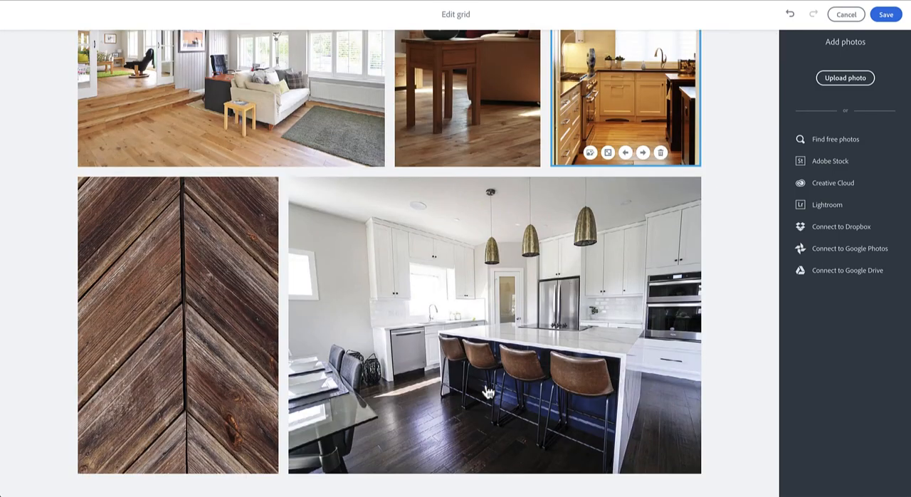
{"action": "left_click", "coordinate": [885, 14]}
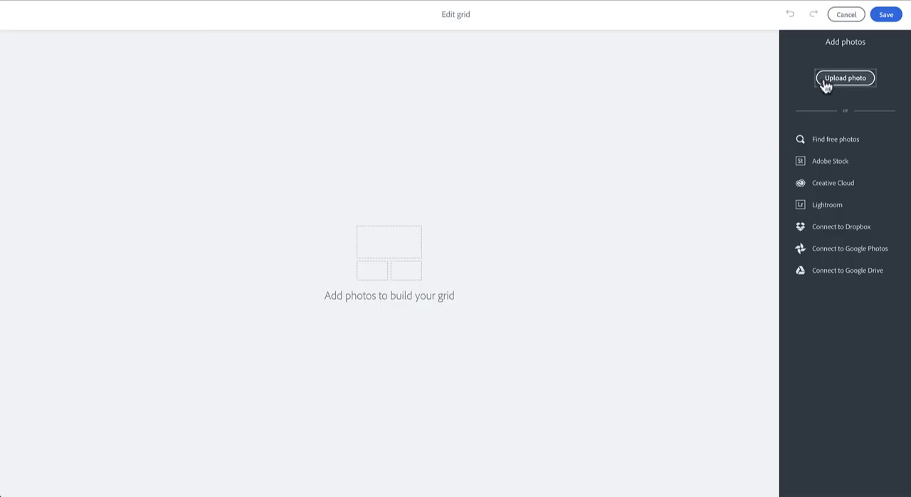
{"action": "left_click", "coordinate": [846, 77]}
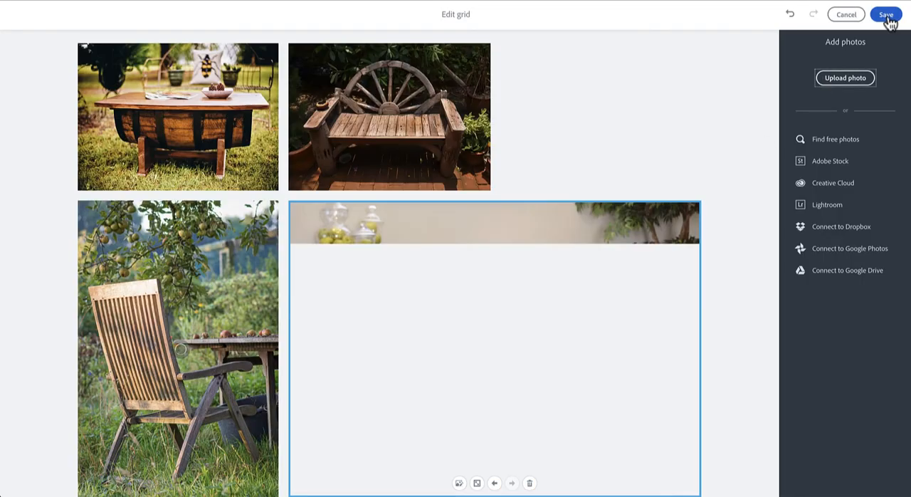
{"action": "left_click", "coordinate": [886, 15]}
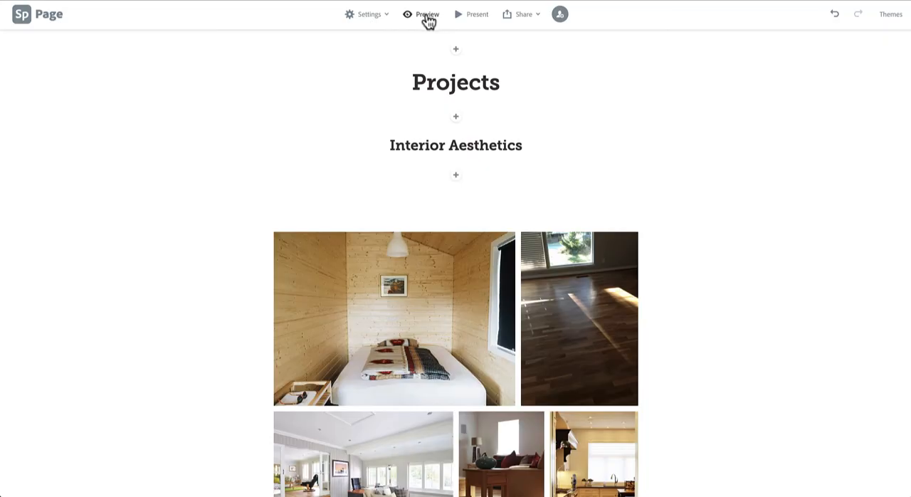
Step: Preview the portfolio and scroll through the captioned Interior, Furniture and Framing grids
{"action": "left_click", "coordinate": [427, 14]}
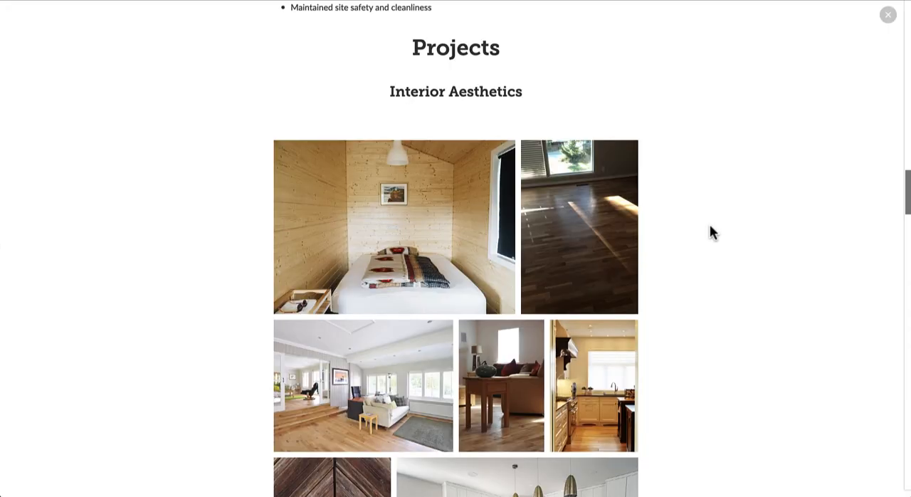
{"action": "scroll", "scroll_direction": "down", "scroll_amount": 3}
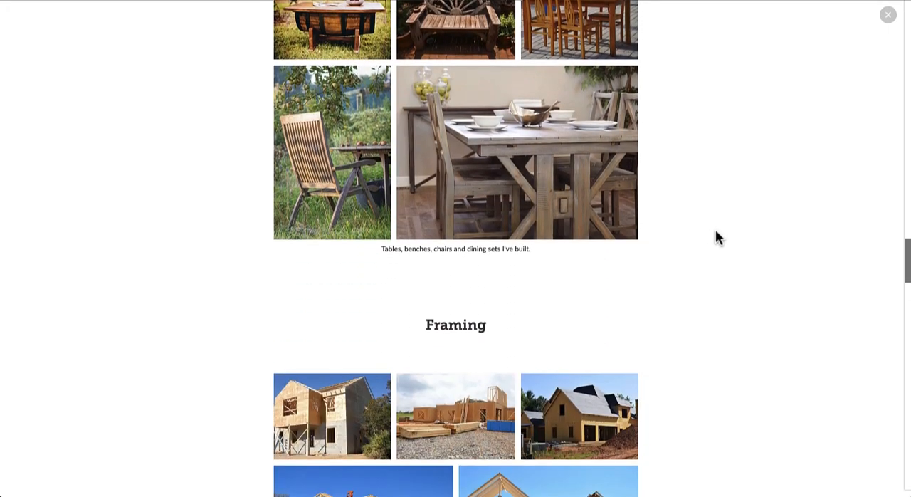